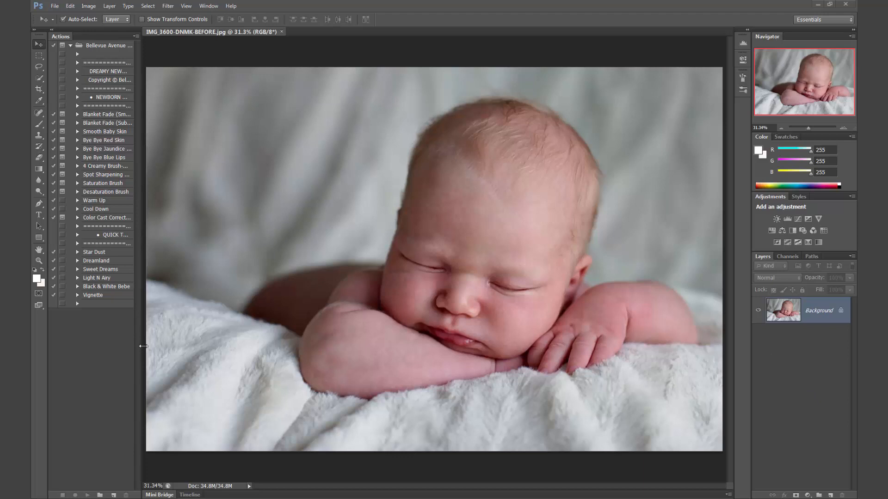
mouse_move(141, 340)
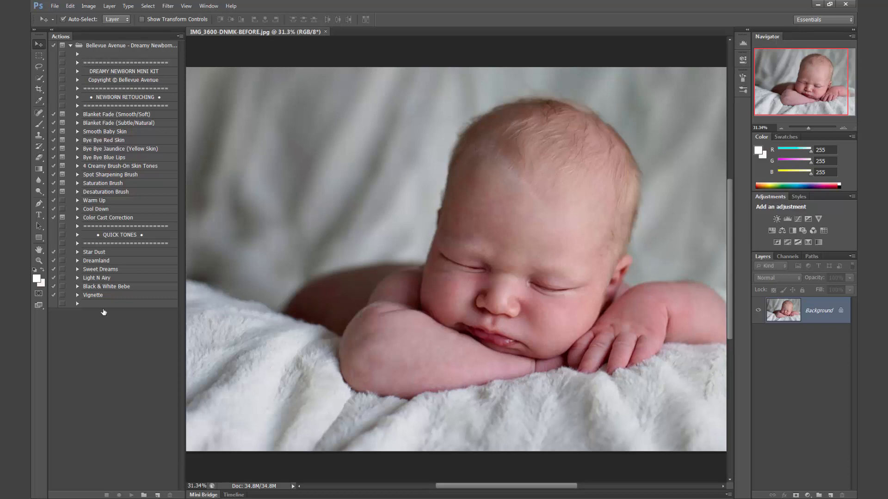
mouse_move(116, 117)
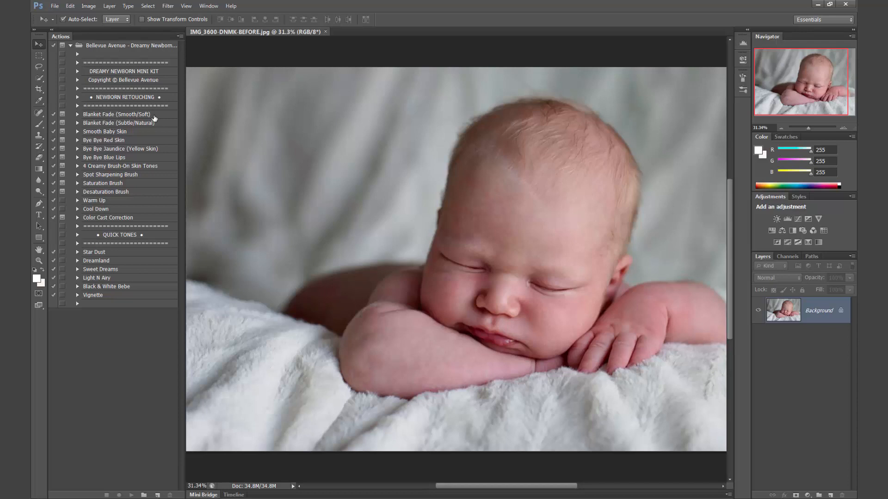
mouse_move(158, 129)
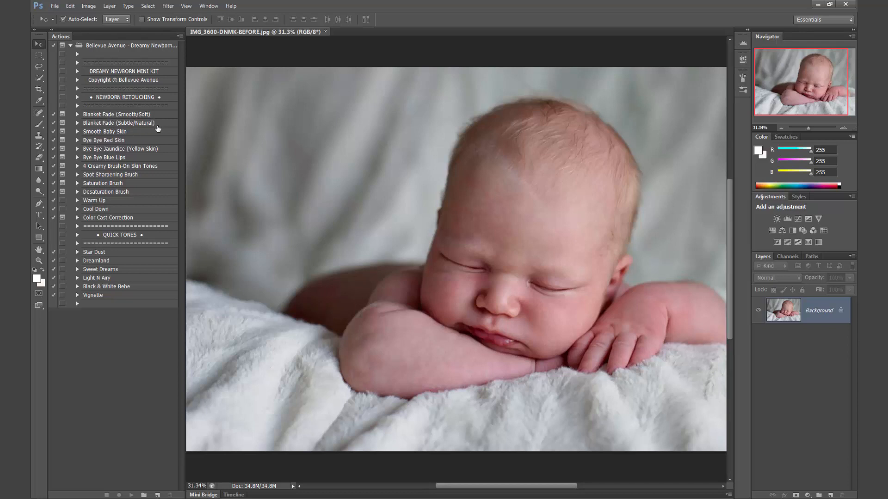
mouse_move(148, 151)
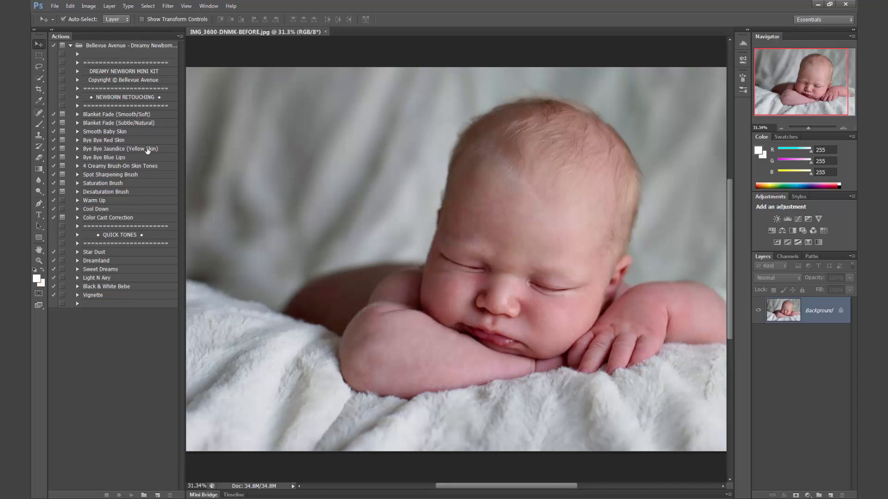
mouse_move(111, 138)
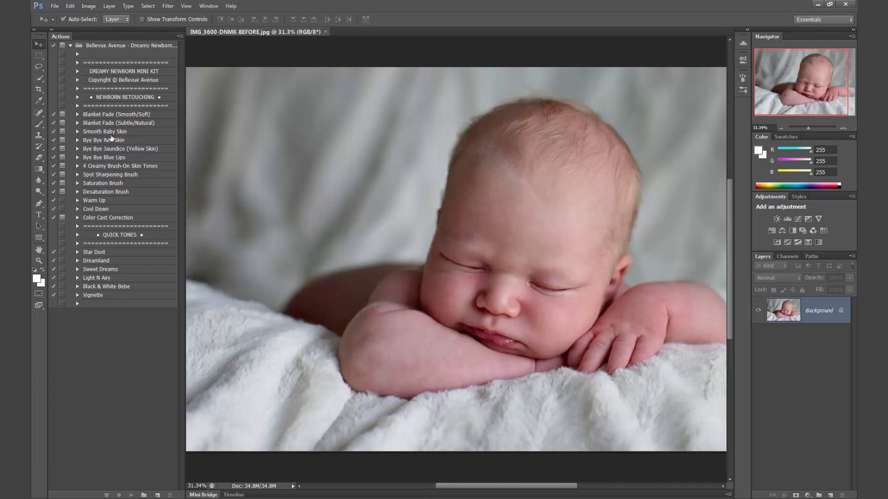
mouse_move(359, 288)
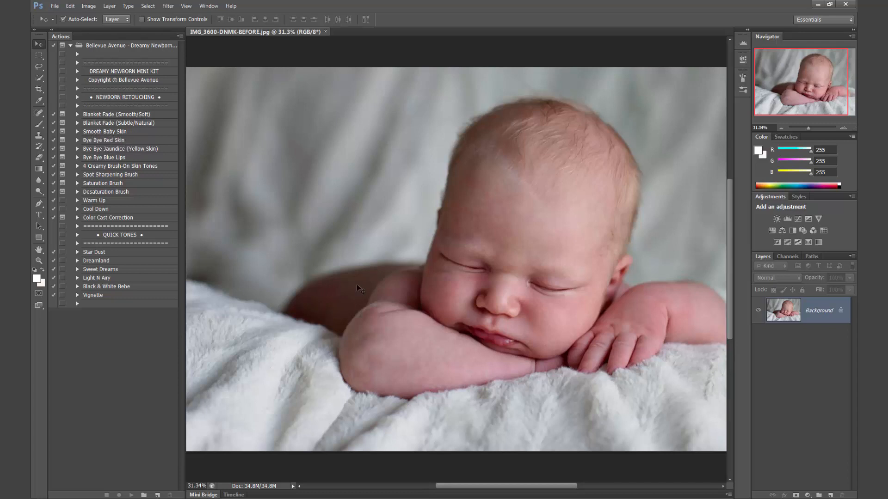
mouse_move(450, 309)
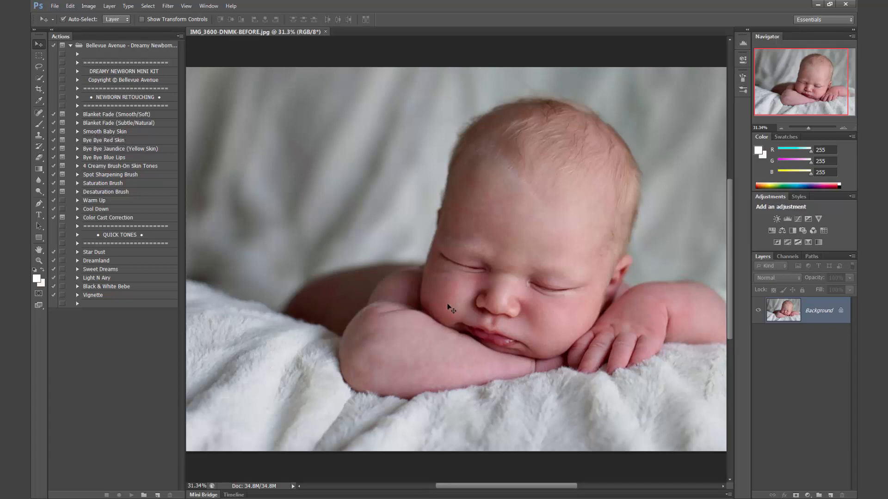
mouse_move(461, 321)
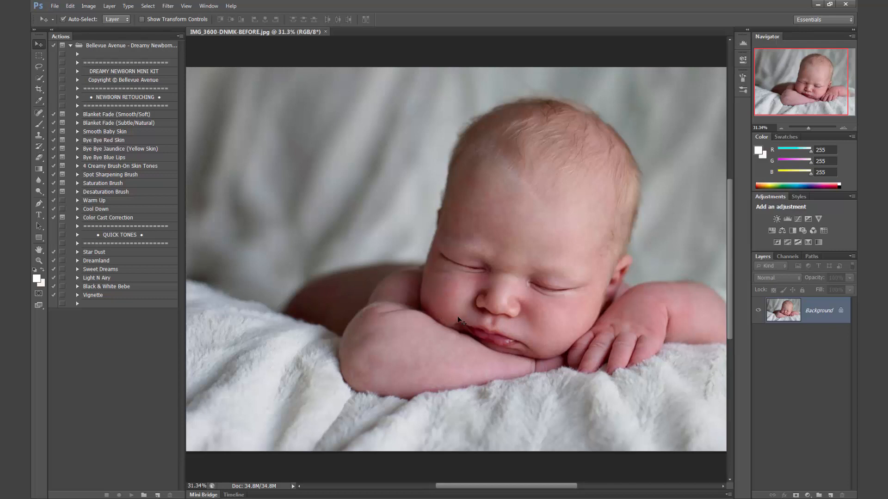
mouse_move(250, 168)
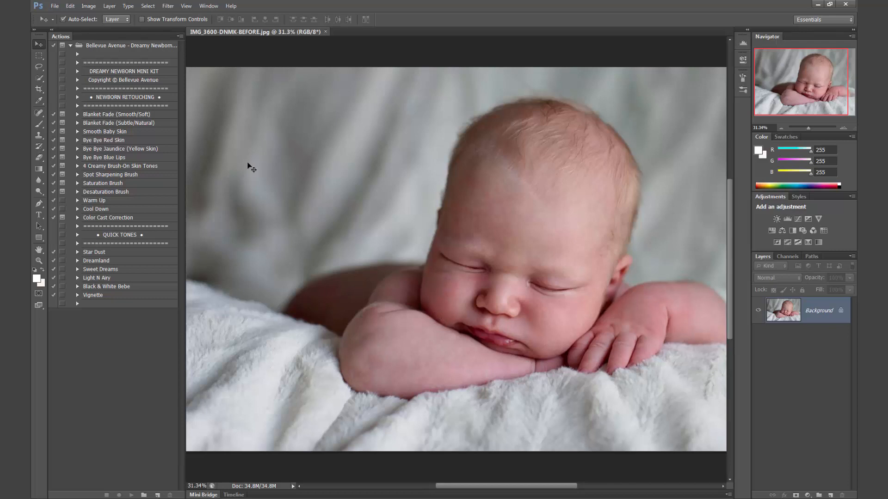
mouse_move(119, 154)
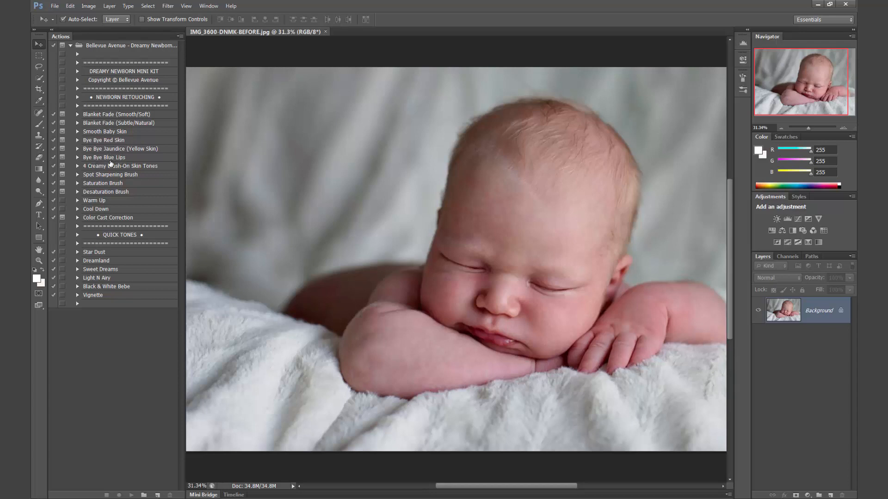
mouse_move(241, 175)
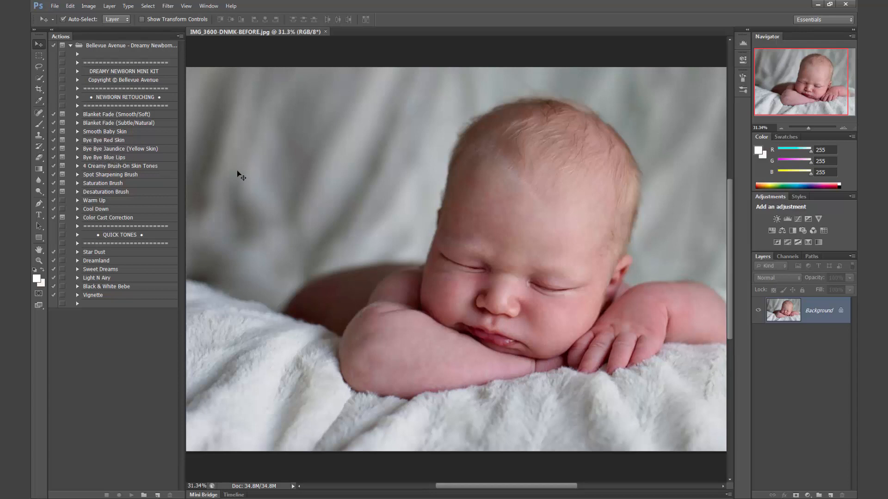
mouse_move(259, 177)
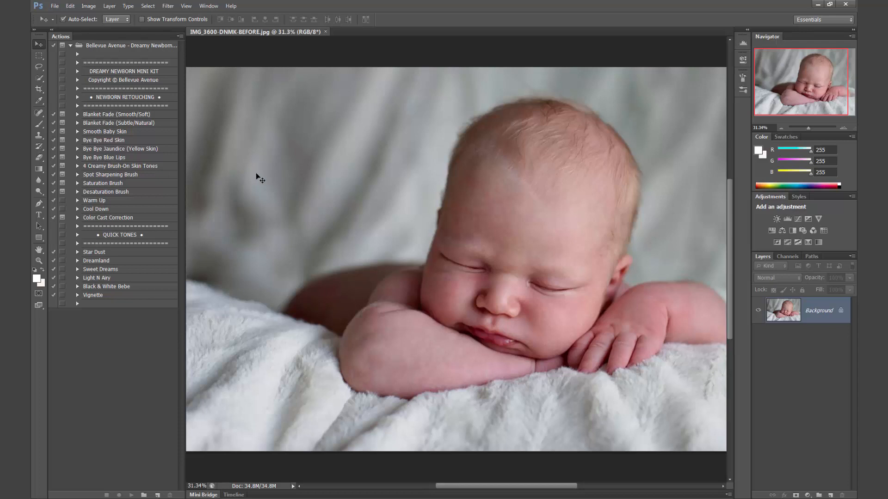
mouse_move(116, 173)
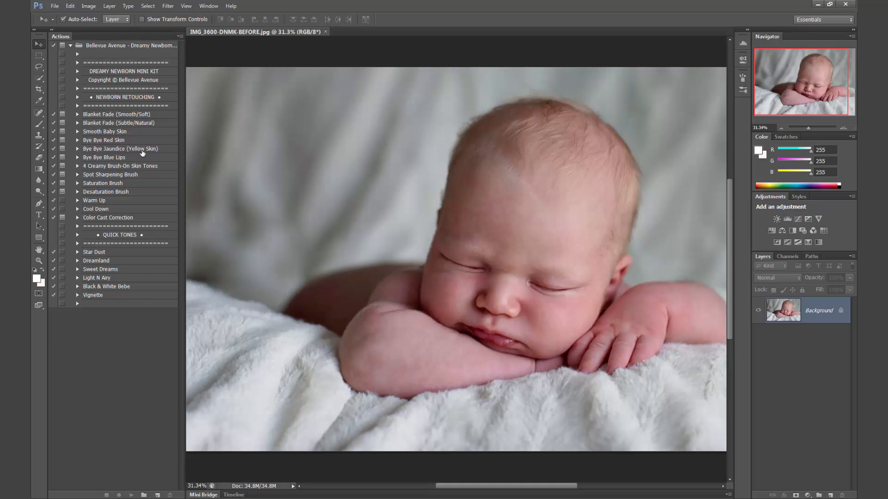
mouse_move(313, 276)
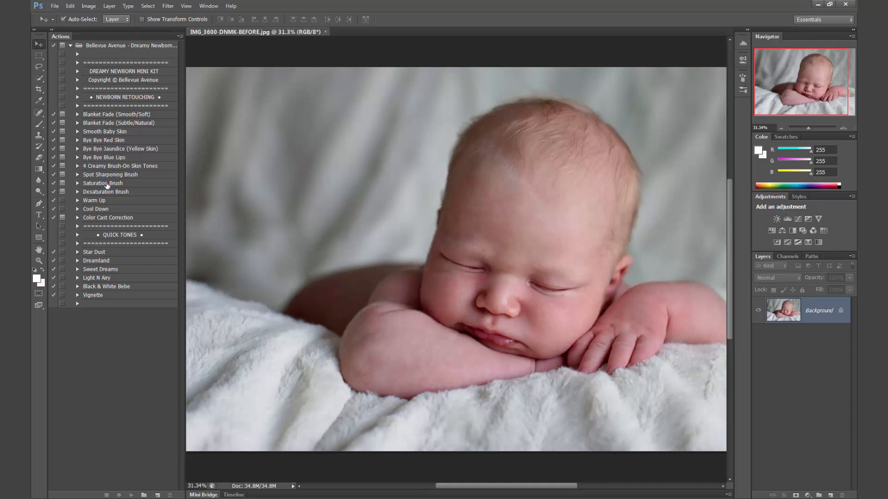
mouse_move(256, 222)
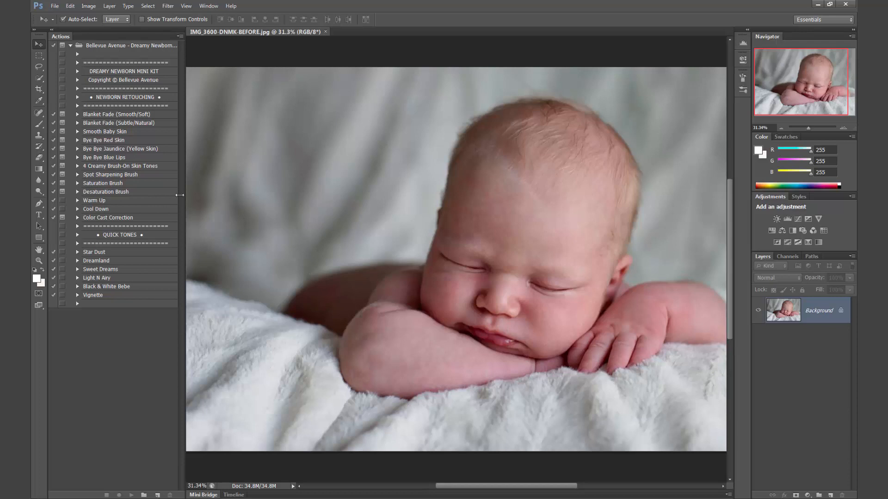
mouse_move(315, 259)
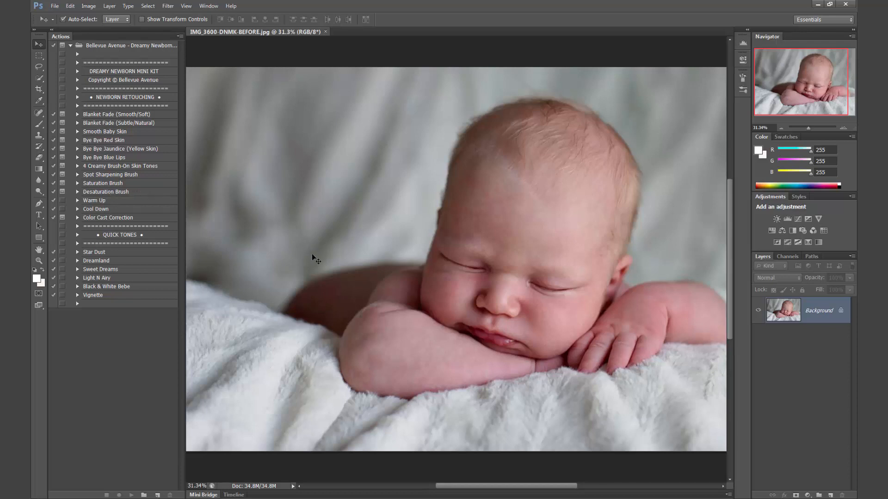
mouse_move(315, 270)
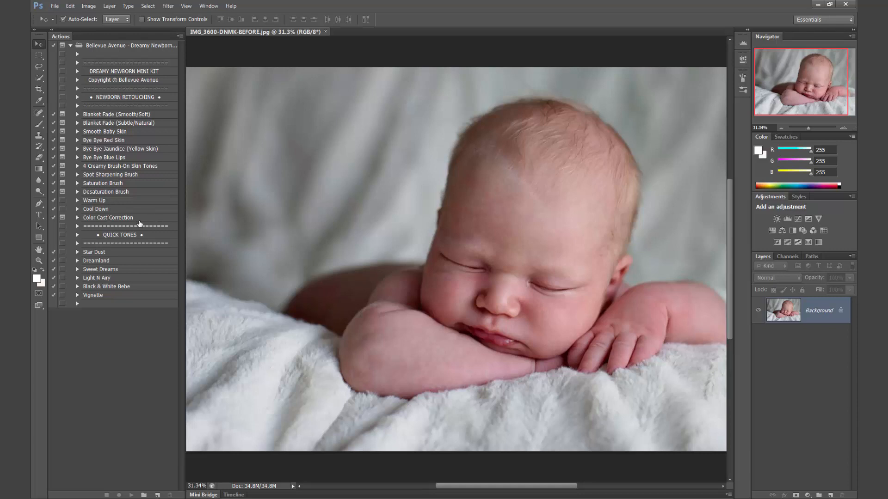
mouse_move(135, 306)
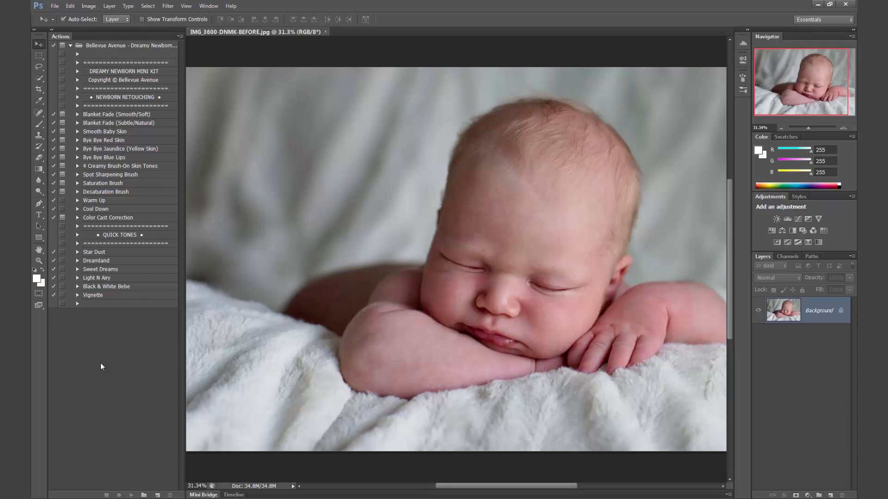
mouse_move(595, 340)
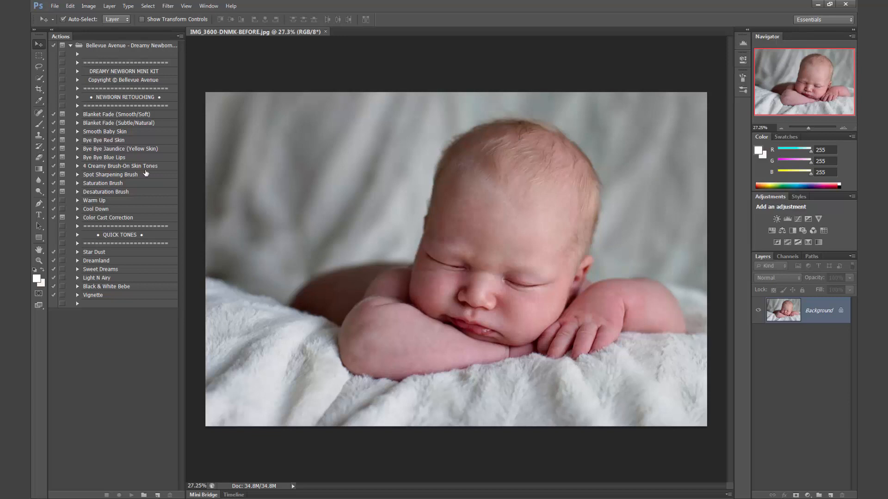
- Run the Blanket Fade (Smooth/Soft) action and continue past its message to blur the edges
click(117, 114)
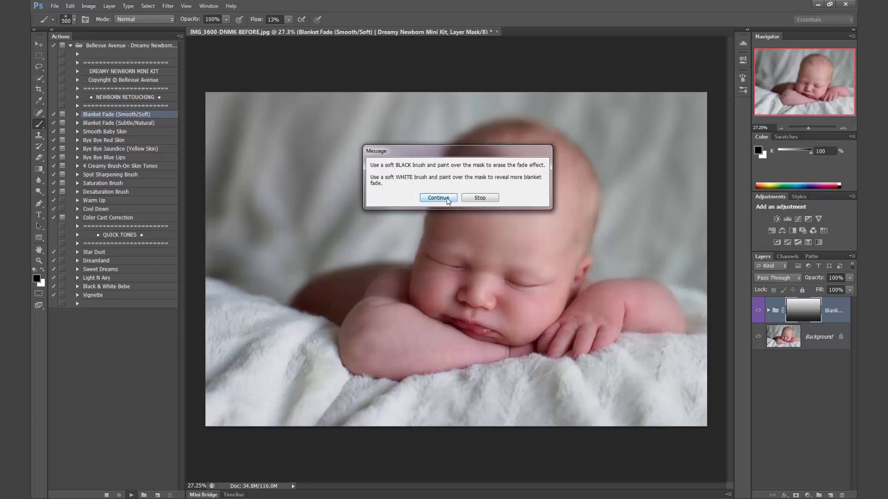
click(437, 198)
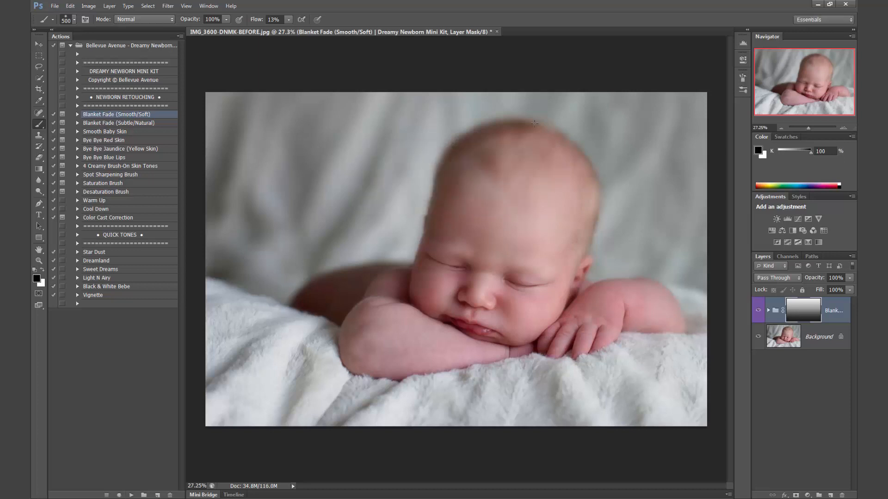
mouse_move(39, 125)
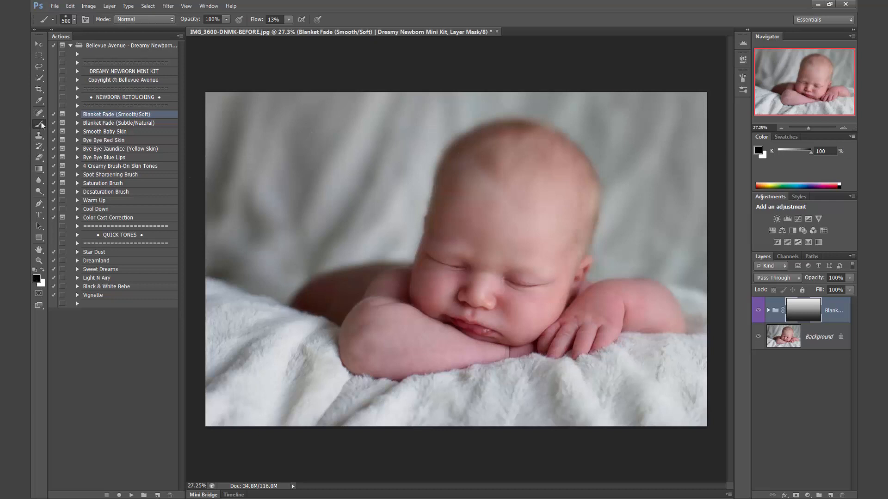
- Paint the soft fade on the mask over the blanket around the baby, keeping the baby sharp
click(36, 278)
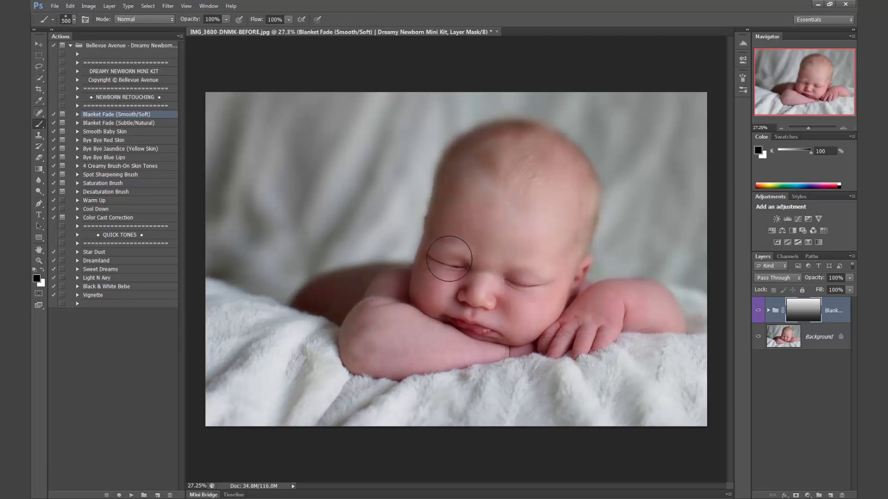
mouse_move(461, 163)
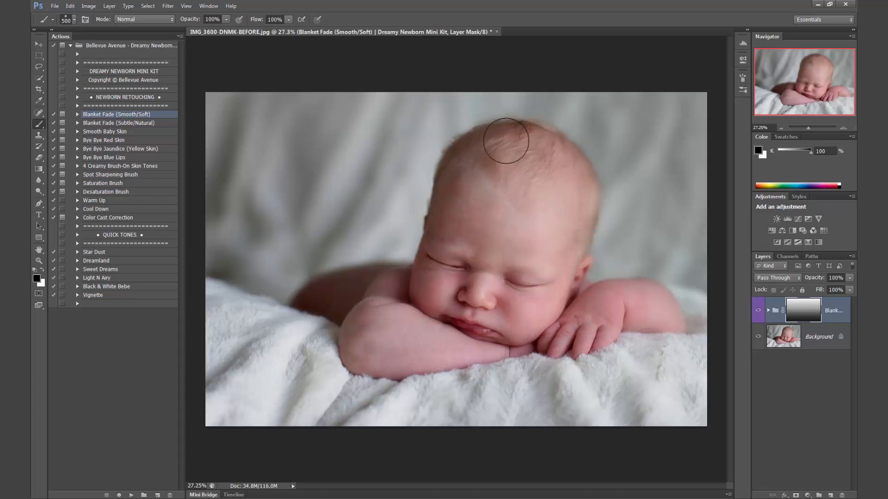
mouse_move(559, 261)
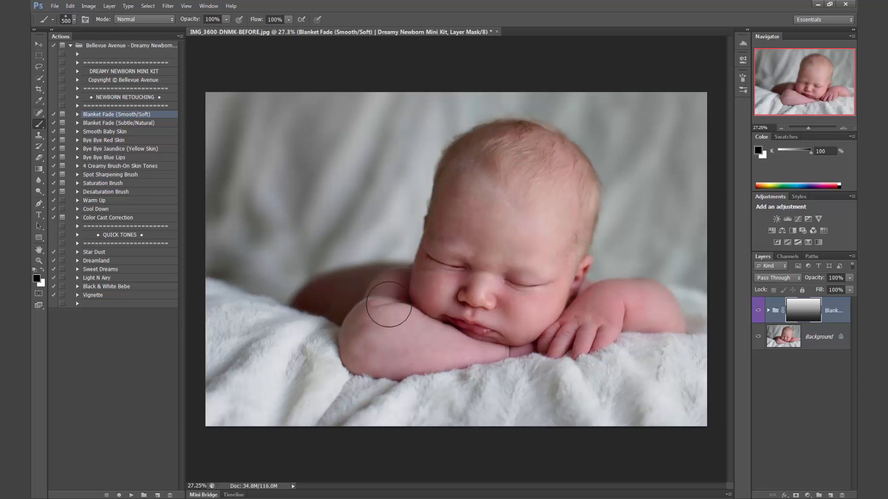
drag(390, 304, 208, 304)
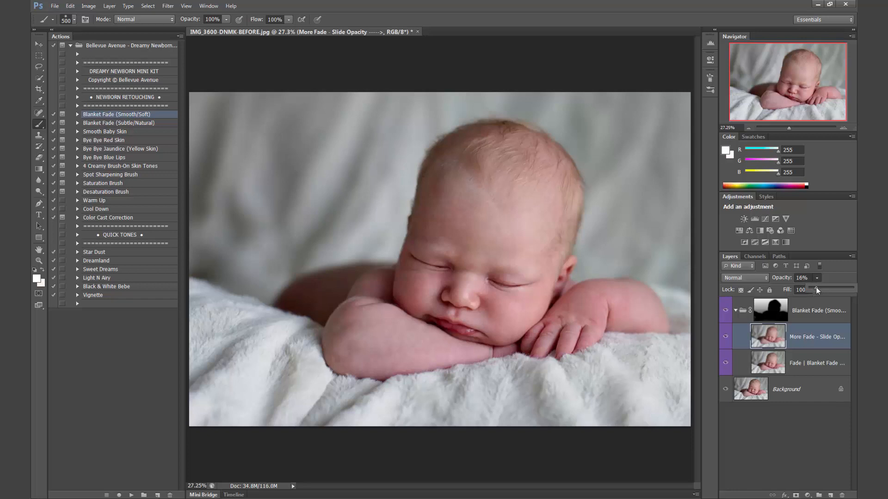
- Raise the More Fade layer to 80% opacity and collapse the Blanket Fade group
drag(815, 289, 843, 289)
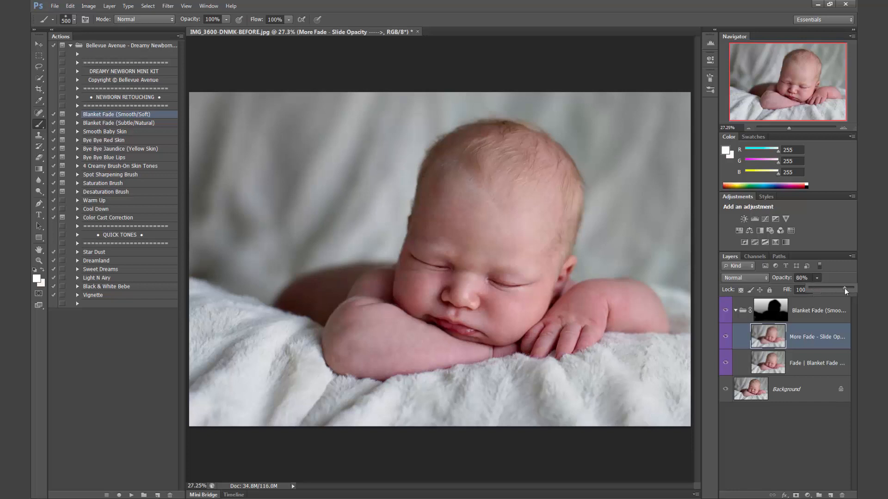
click(802, 278)
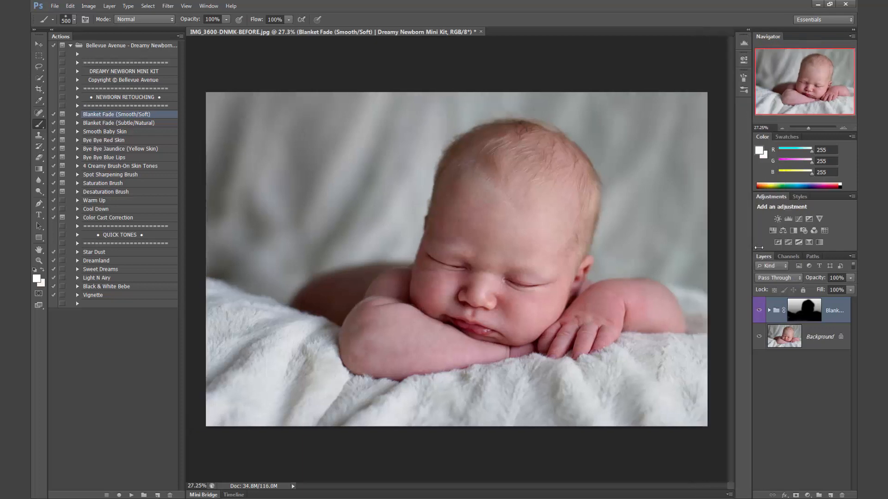
click(39, 44)
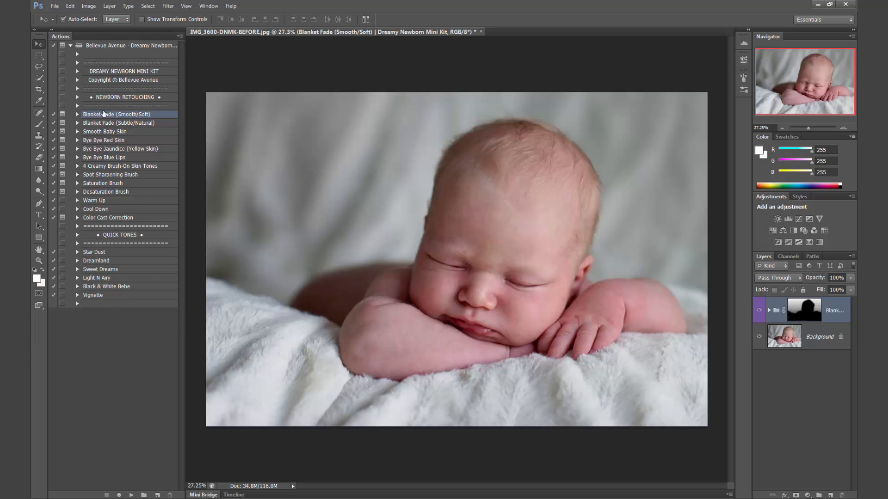
- Run the Smooth Baby Skin action and continue past its message, leaving a black mask to paint
click(106, 131)
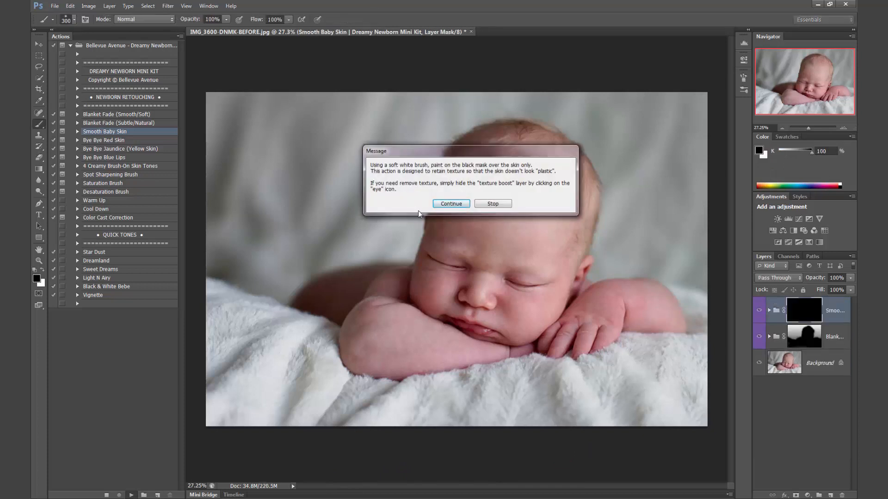
click(450, 204)
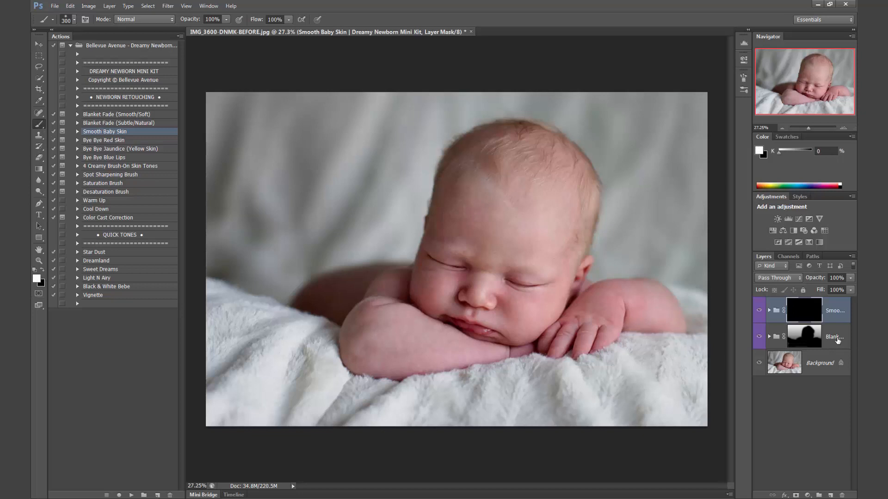
mouse_move(470, 214)
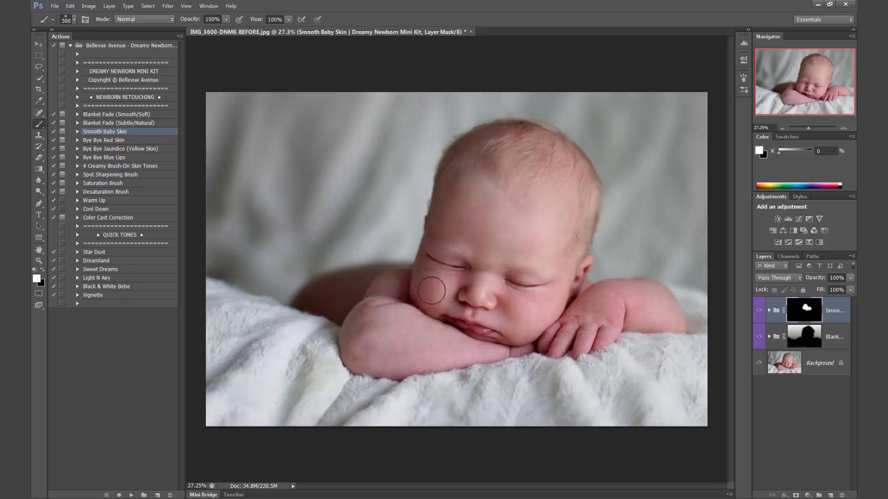
mouse_move(433, 350)
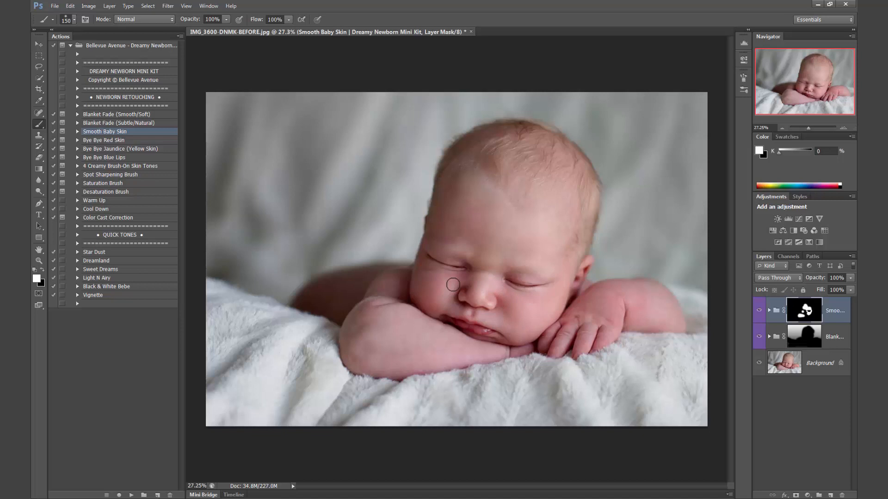
mouse_move(448, 304)
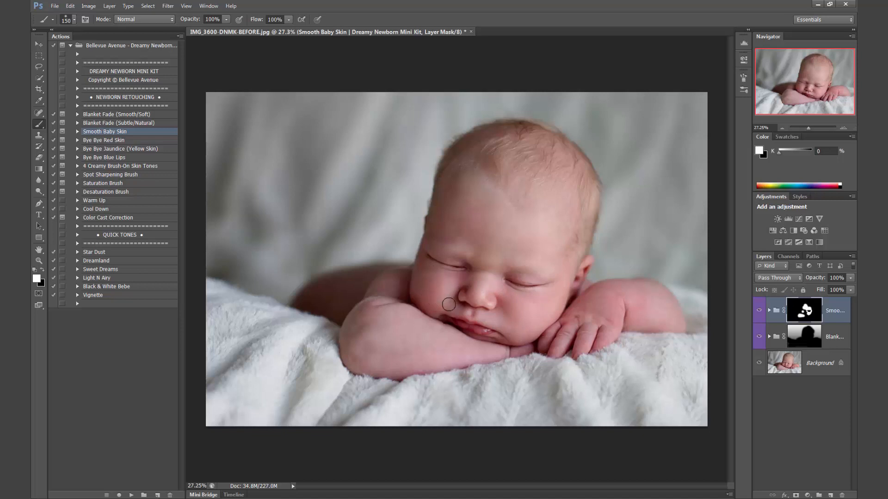
mouse_move(443, 234)
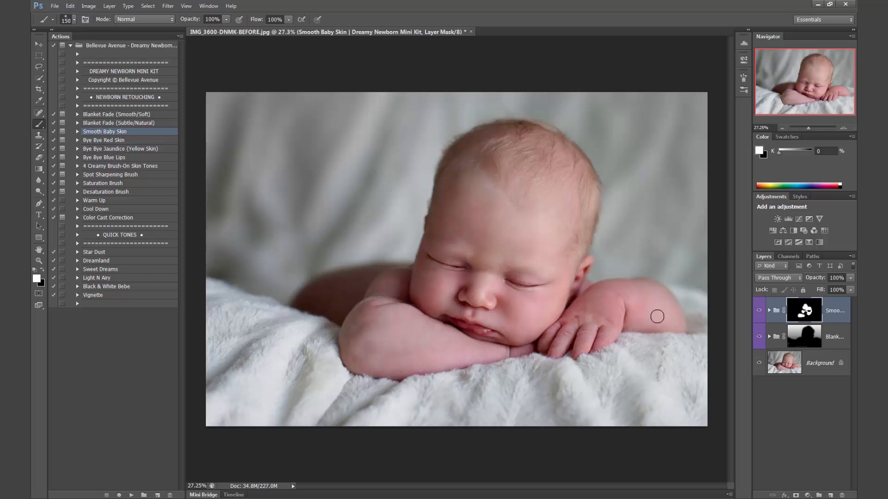
mouse_move(589, 325)
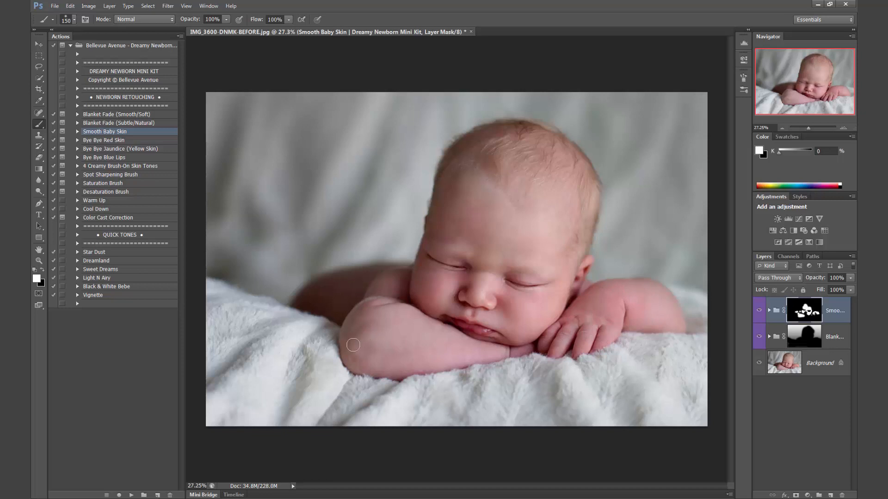
mouse_move(431, 286)
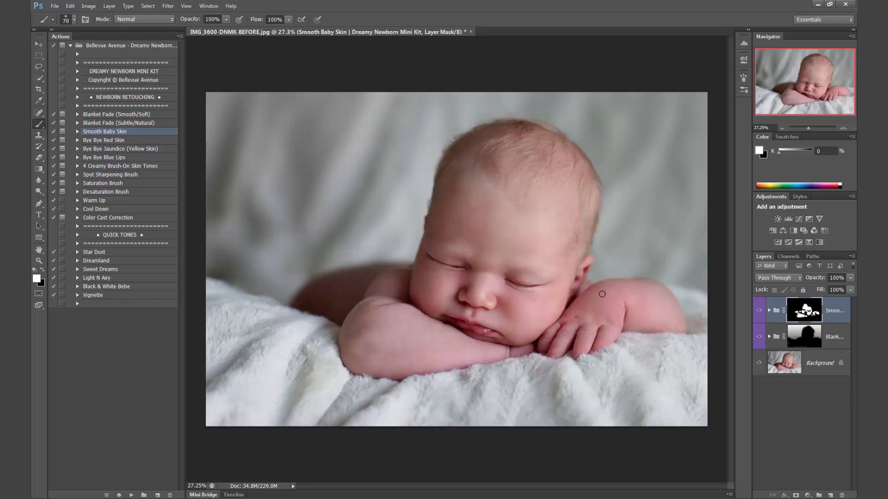
- Lower the Smooth Baby Skin group's opacity to 87% and then to 79%
drag(849, 290, 843, 289)
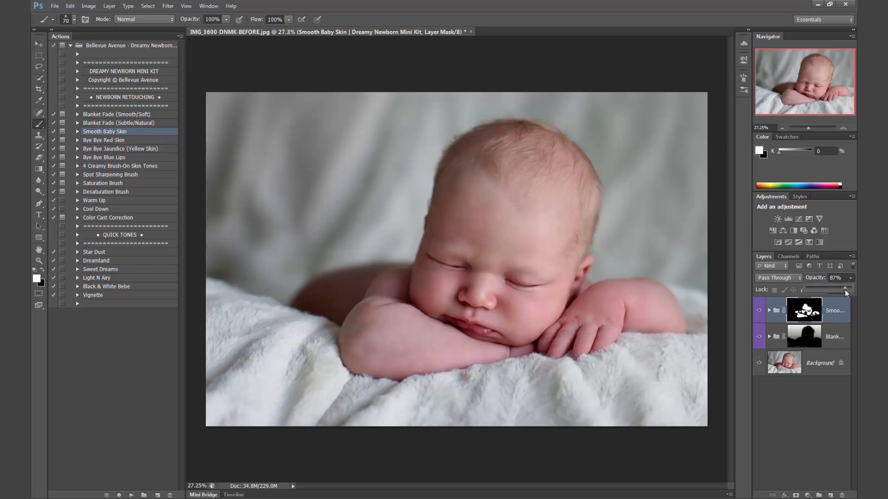
drag(843, 289, 835, 289)
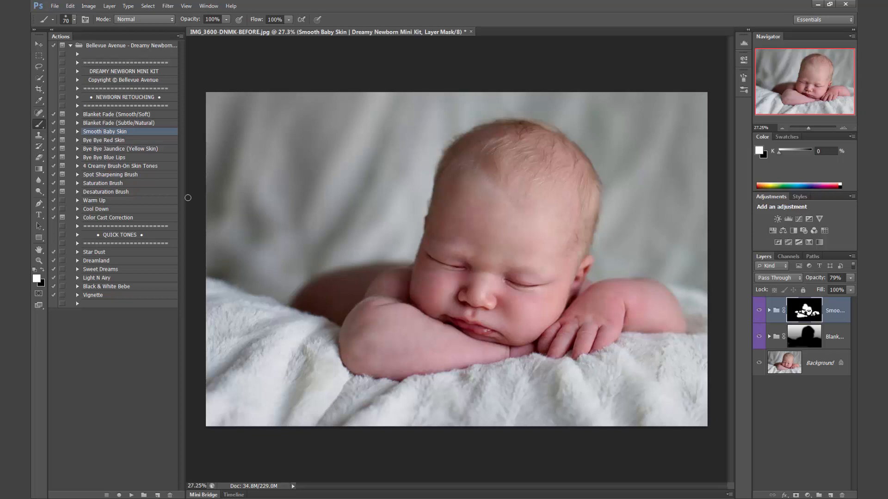
- Run the Bye Bye Red Skin action and dismiss its instructions message
click(104, 140)
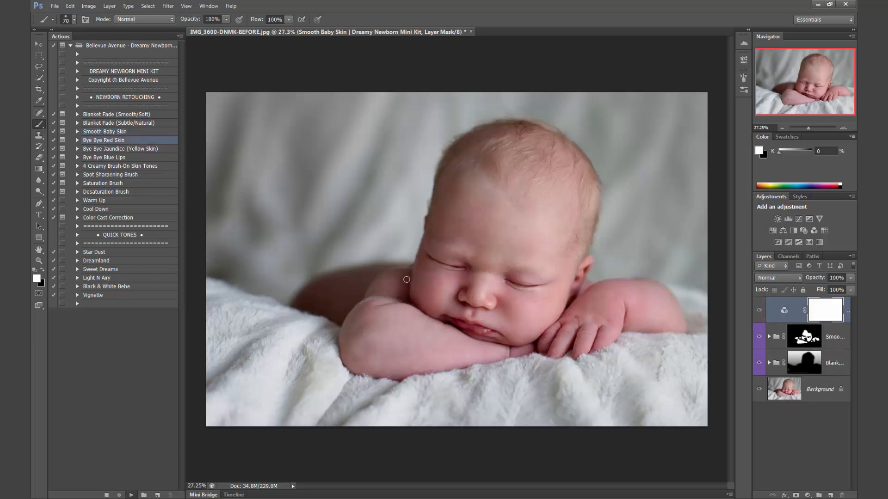
double_click(104, 139)
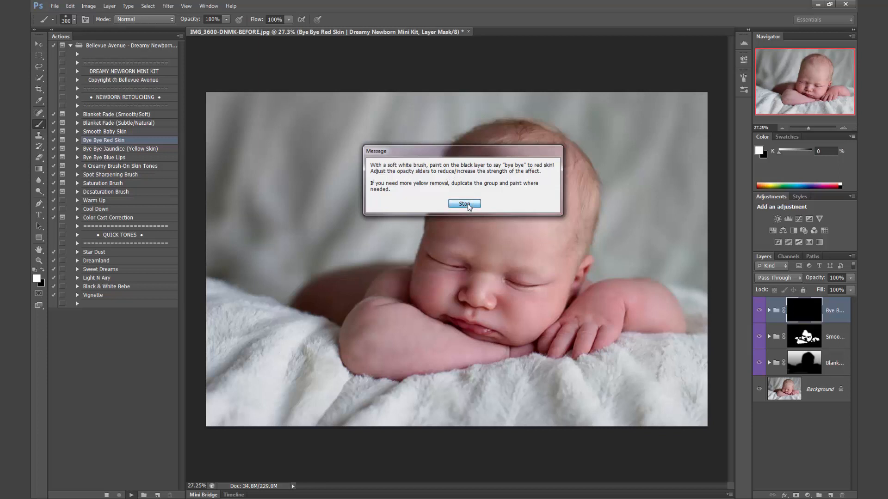
click(464, 204)
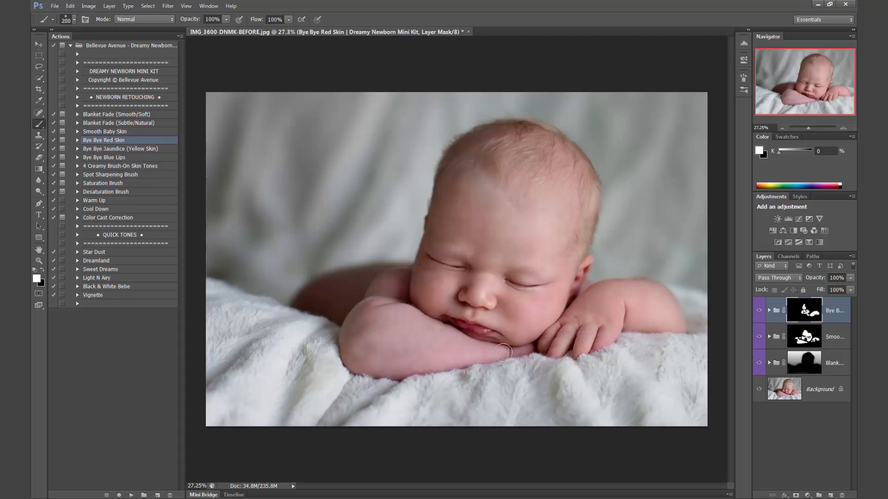
- Paint out redness on the baby's hand and forearm on the mask
drag(503, 353, 372, 319)
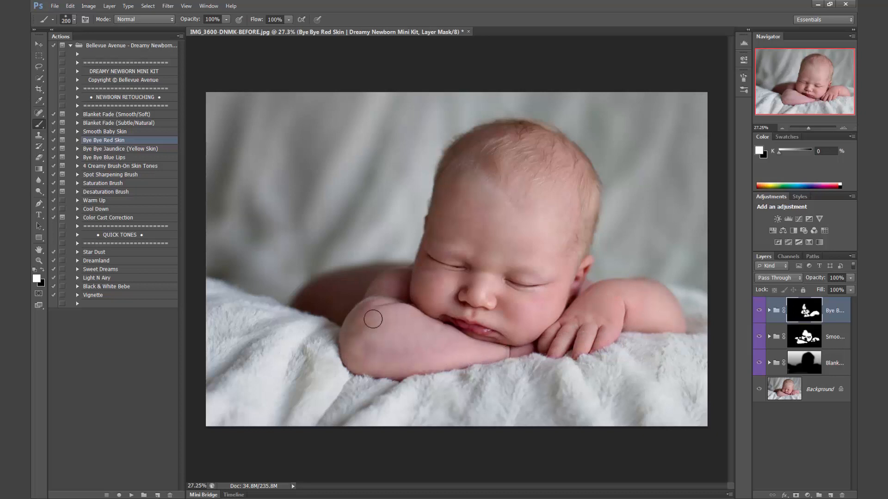
drag(372, 319, 408, 304)
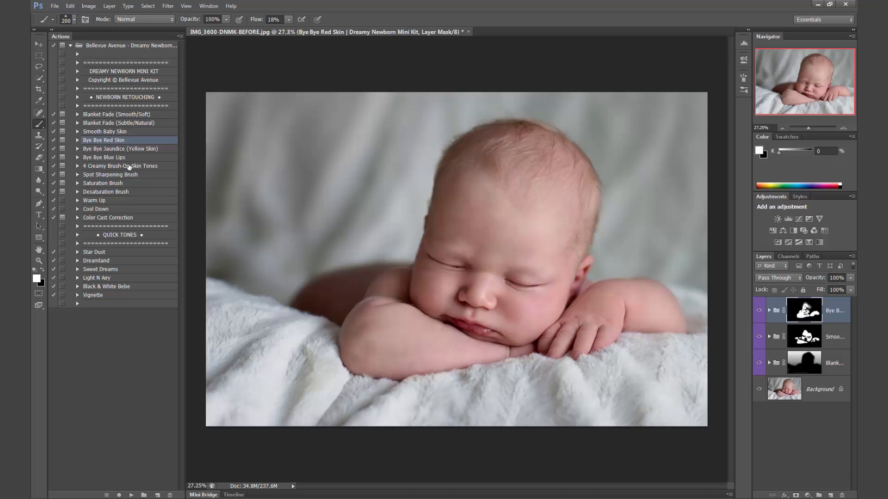
- Run Bye Bye Blue Lips, dismiss its message, and paint away the blue tint on the lips
click(105, 157)
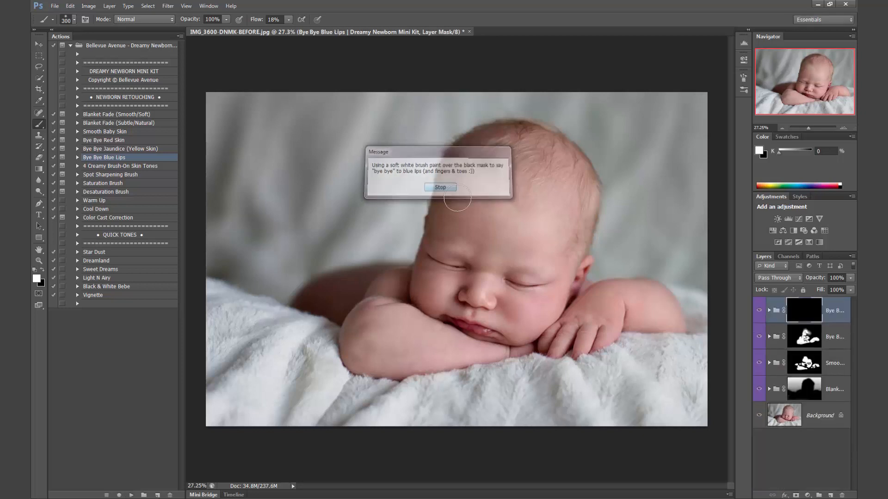
click(440, 188)
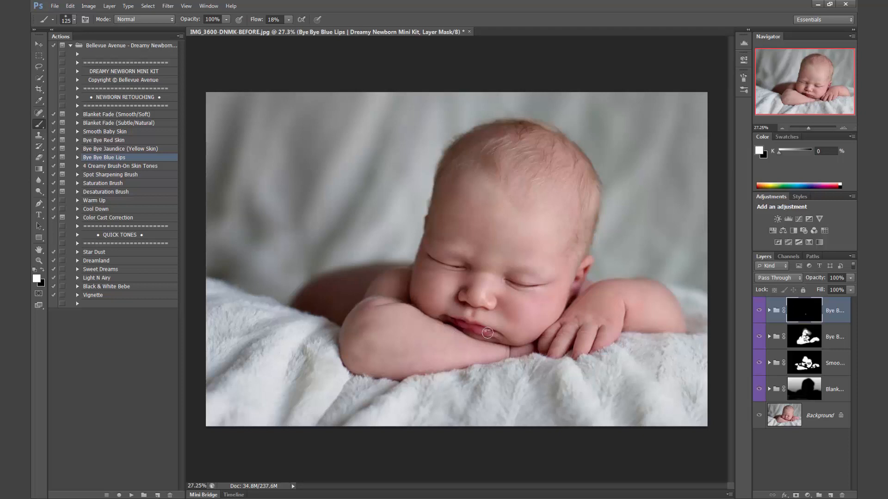
drag(488, 333, 446, 317)
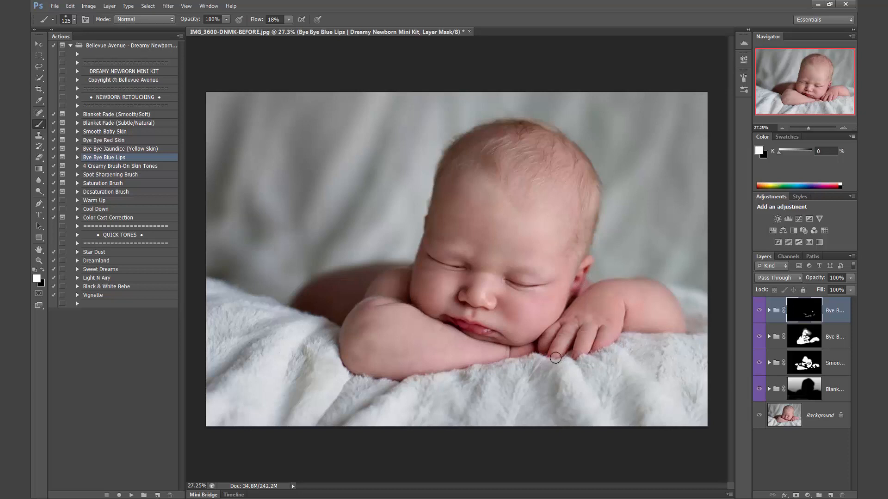
mouse_move(566, 346)
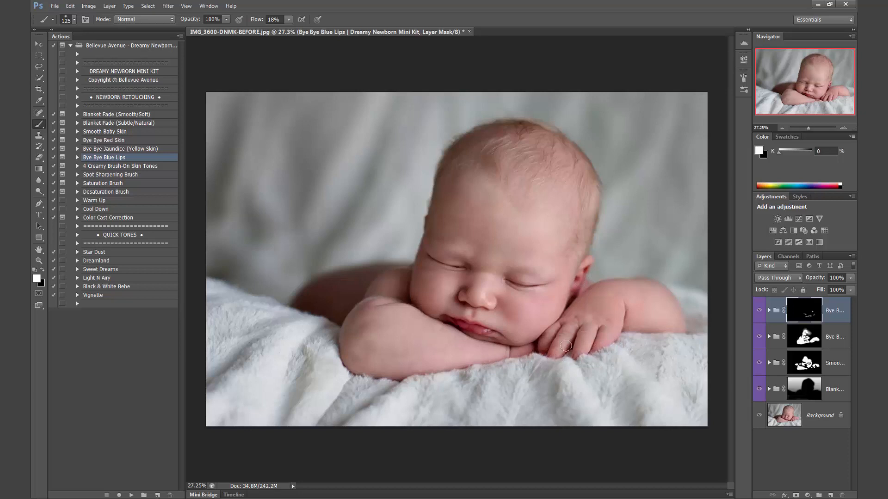
click(760, 311)
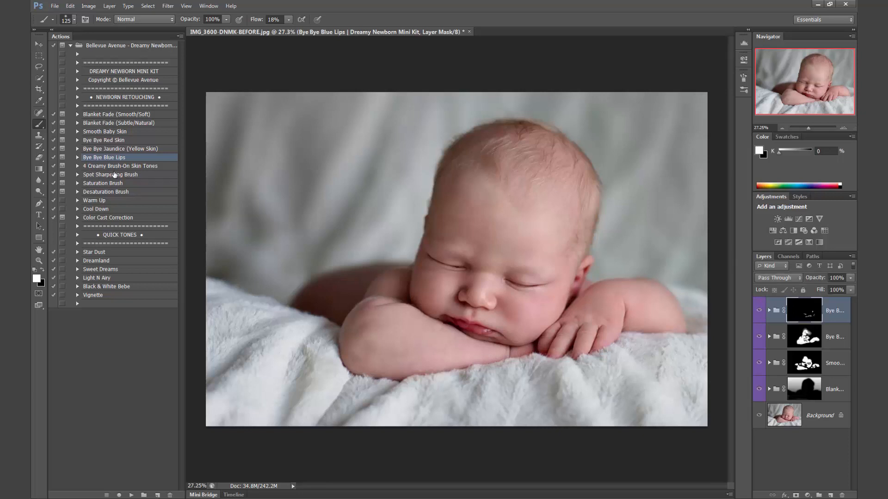
- Run the Creamy Skin Tones action and paint the Porcelain Doll tone over the cheek, nose, face, forehead and head
click(120, 165)
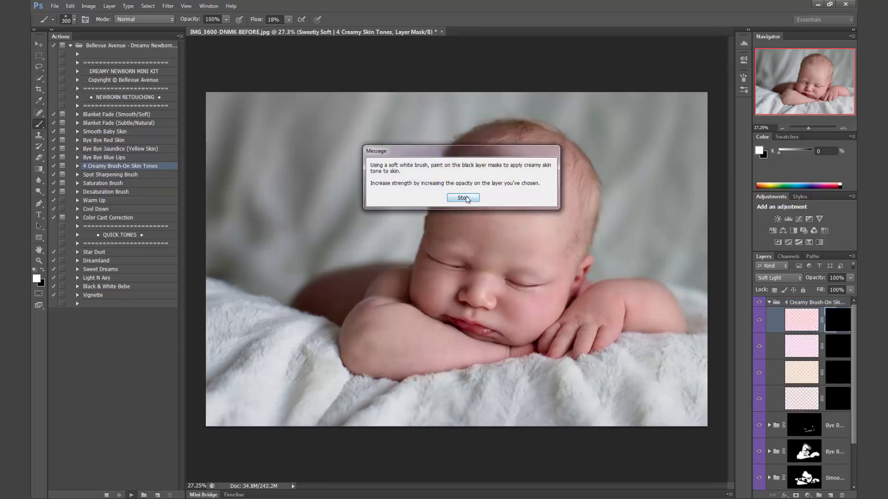
click(463, 198)
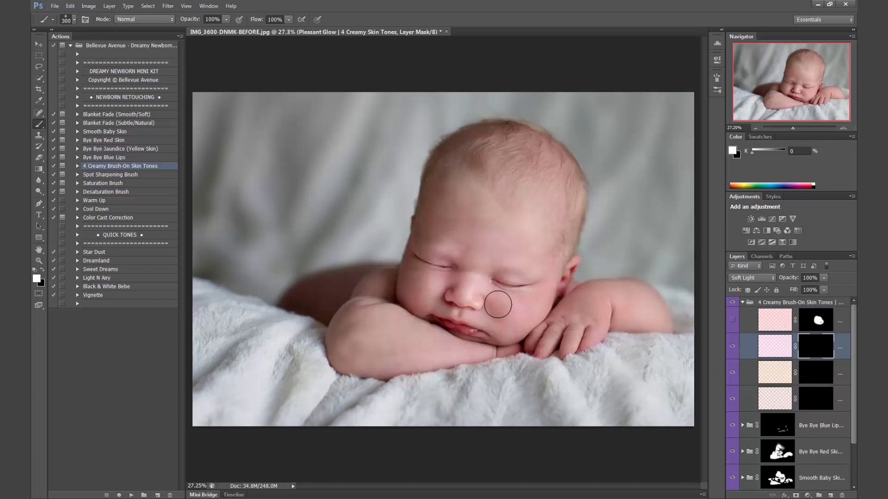
drag(496, 304, 462, 278)
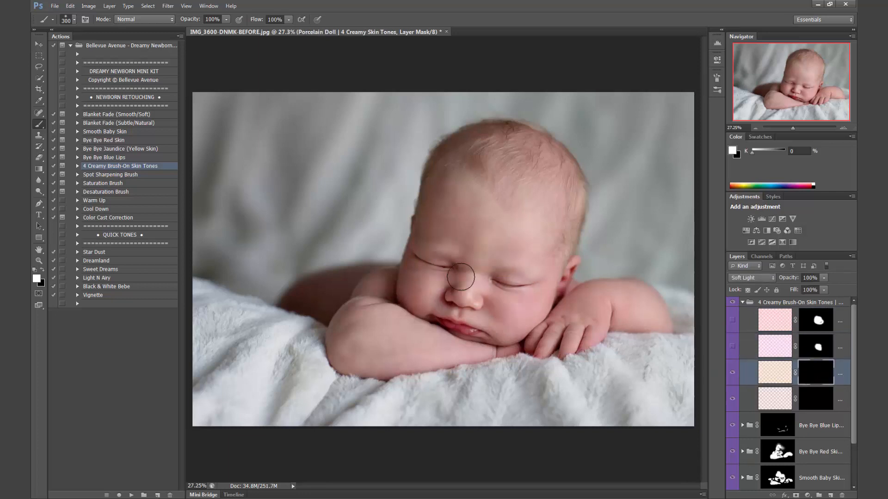
drag(462, 277, 546, 331)
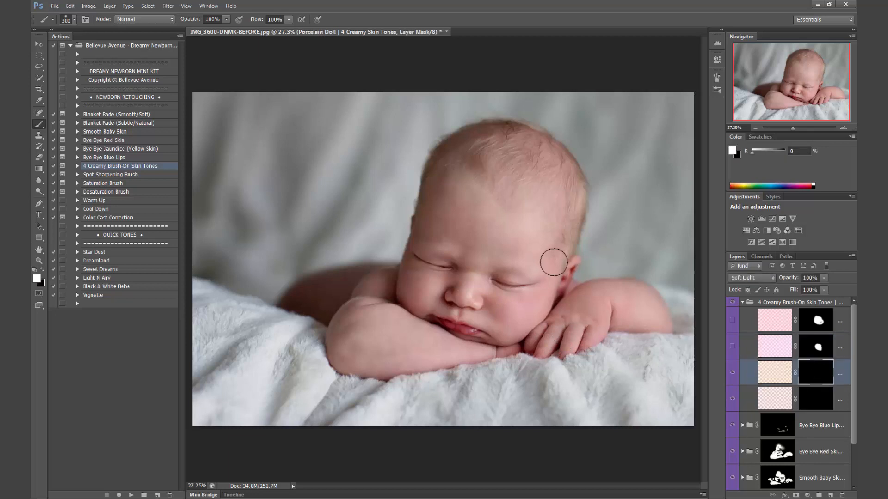
drag(552, 262, 424, 243)
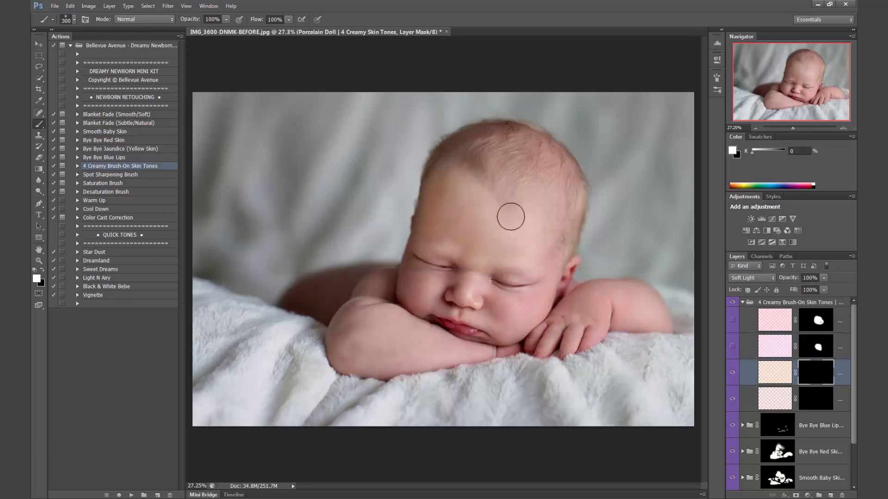
drag(509, 216, 551, 199)
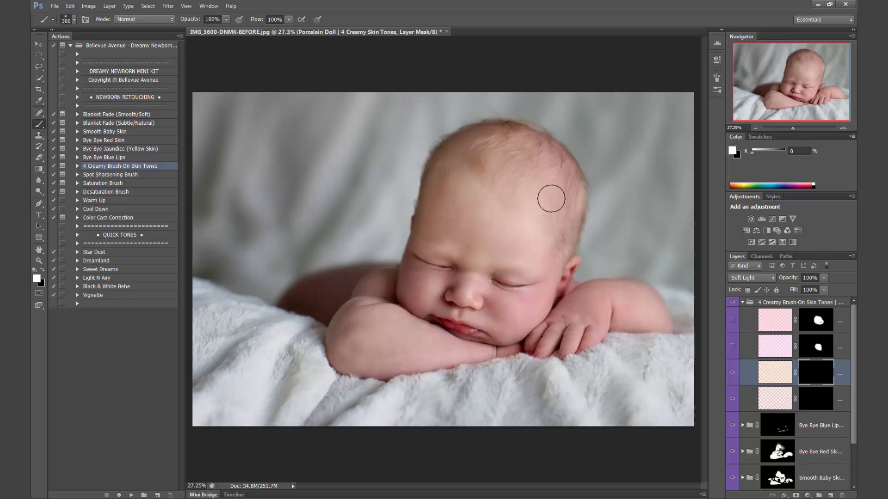
drag(551, 198, 448, 289)
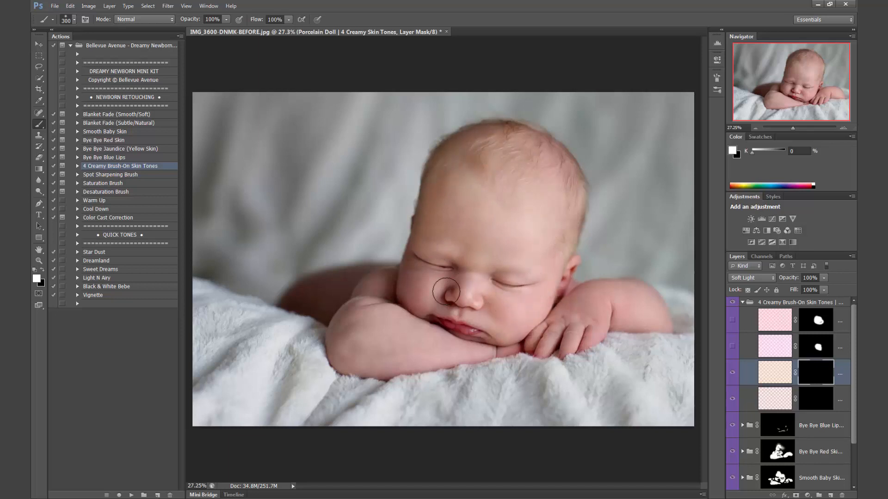
- Paint creamy tone over the cheek, hands and both arms, lower it to 62% and collapse the group
drag(450, 290, 442, 288)
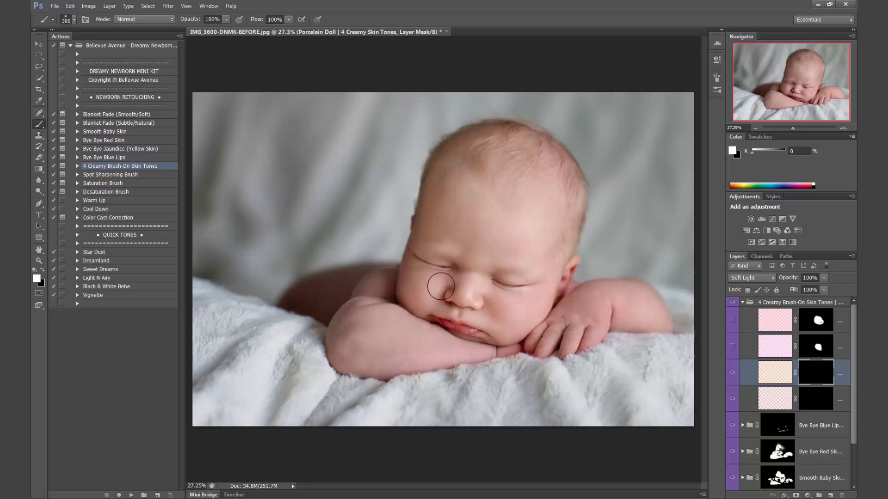
drag(442, 289, 535, 339)
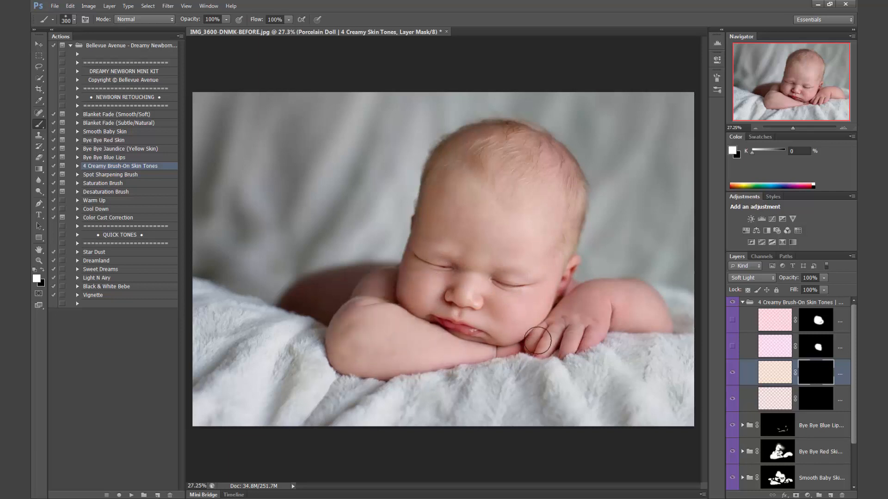
drag(536, 342, 640, 301)
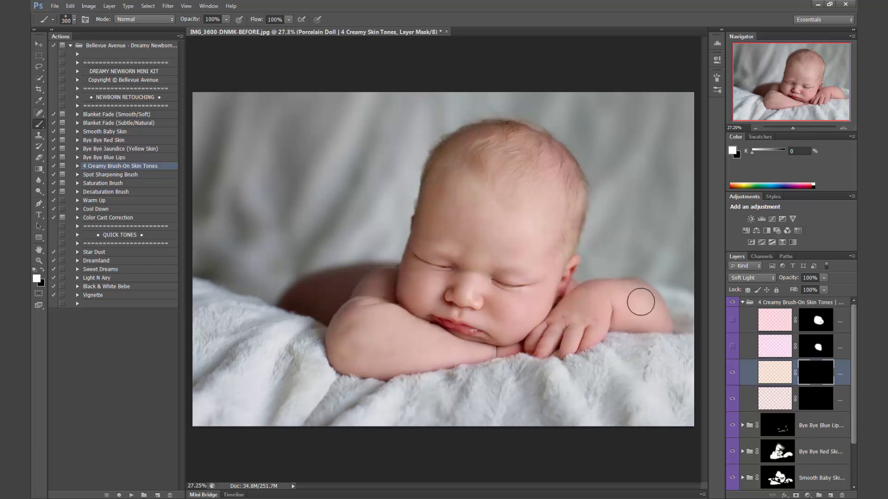
drag(642, 302, 304, 299)
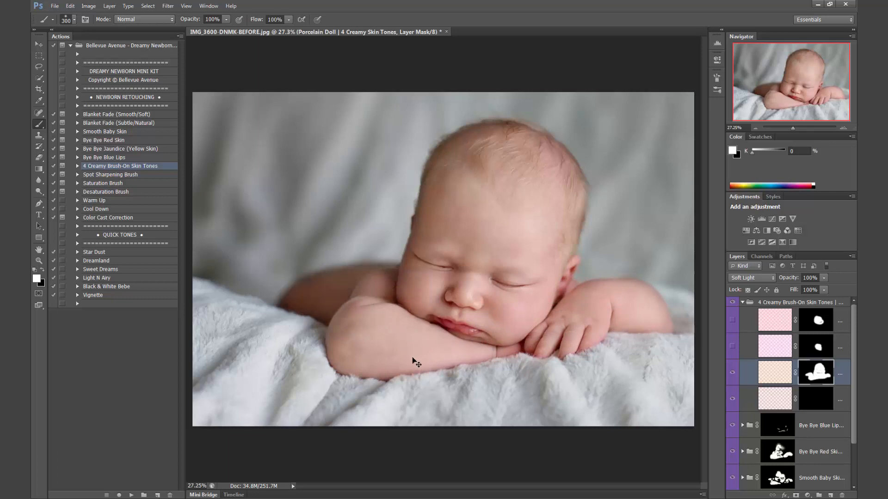
drag(416, 362, 390, 285)
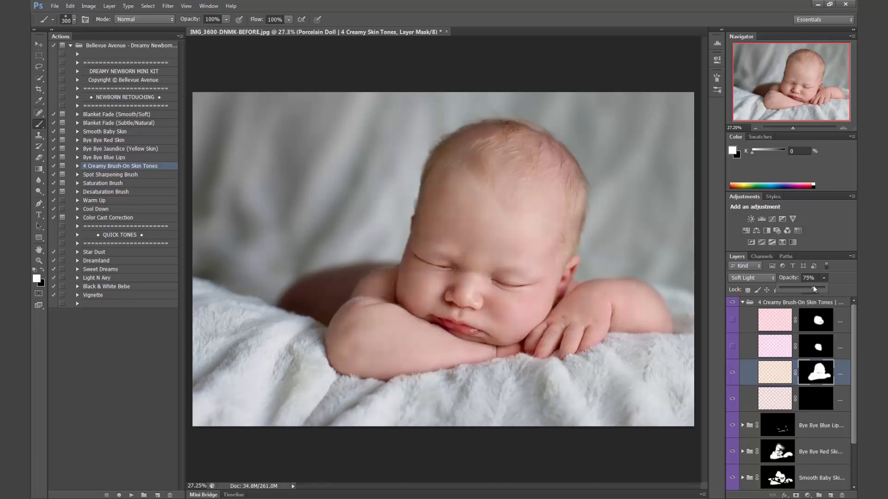
drag(821, 290, 812, 289)
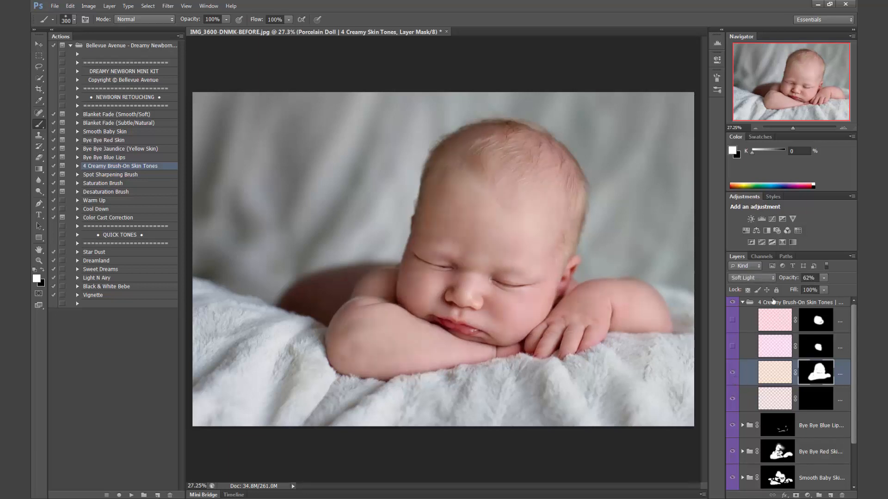
click(742, 301)
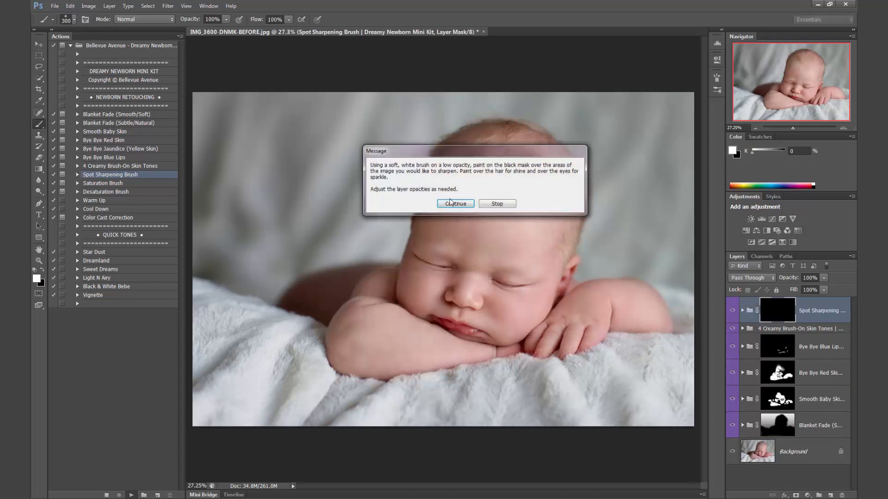
- Continue the Spot Sharpening Brush action and lower the sharpening group to 52% opacity
click(455, 204)
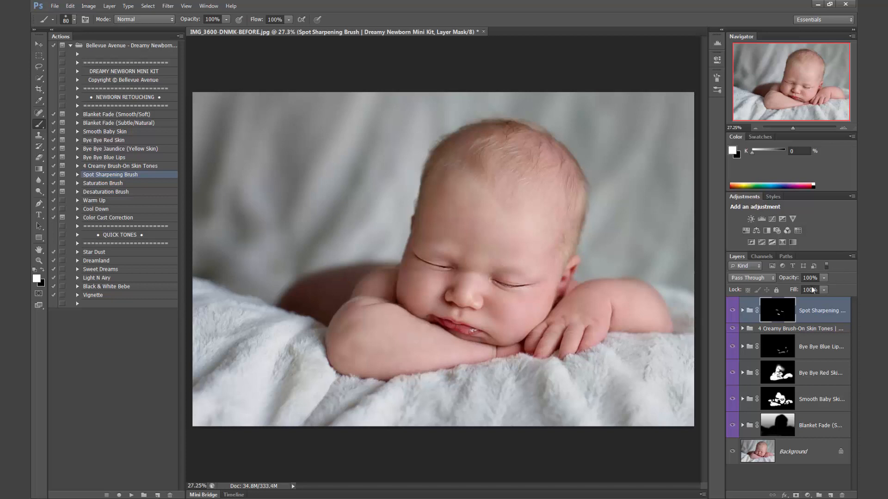
drag(821, 278, 800, 290)
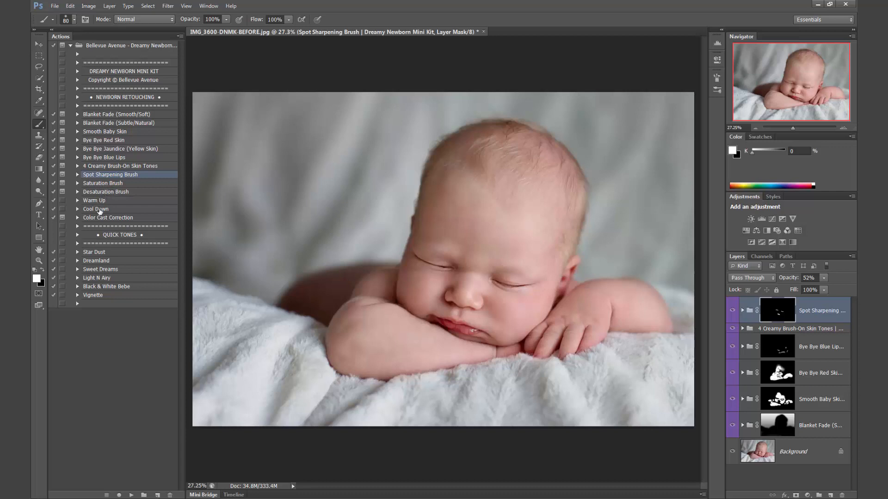
click(94, 201)
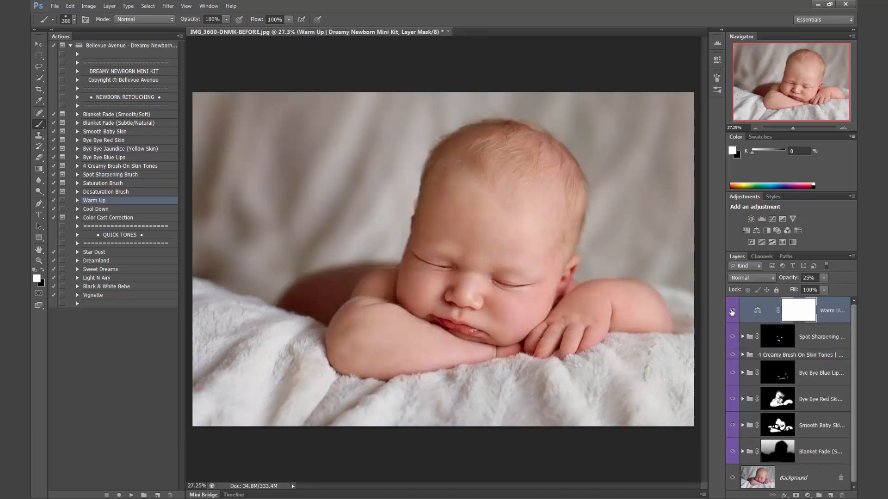
click(733, 312)
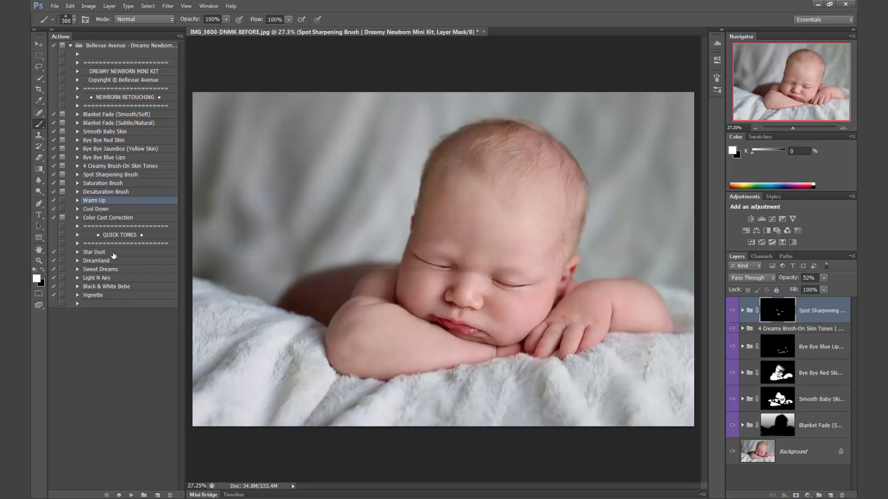
- Apply the quick tones, hiding Star Dust and Light N Airy so only Sweet Dreams at 16% stays visible
click(94, 251)
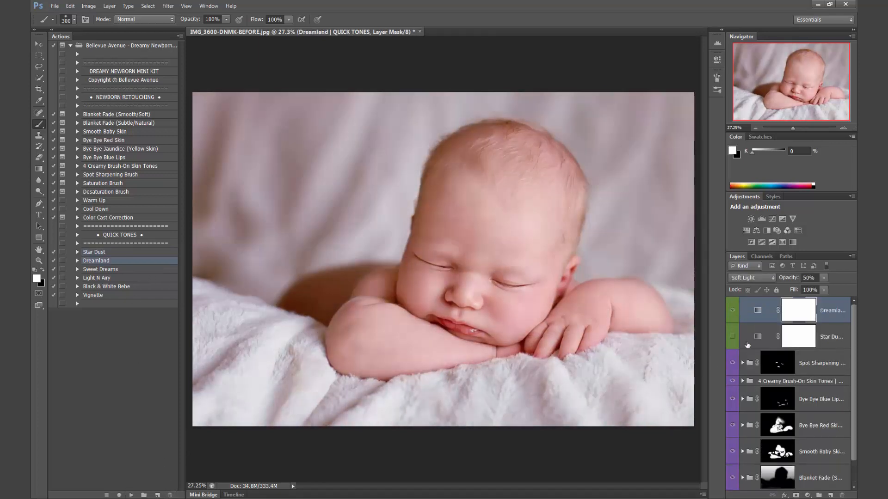
click(809, 277)
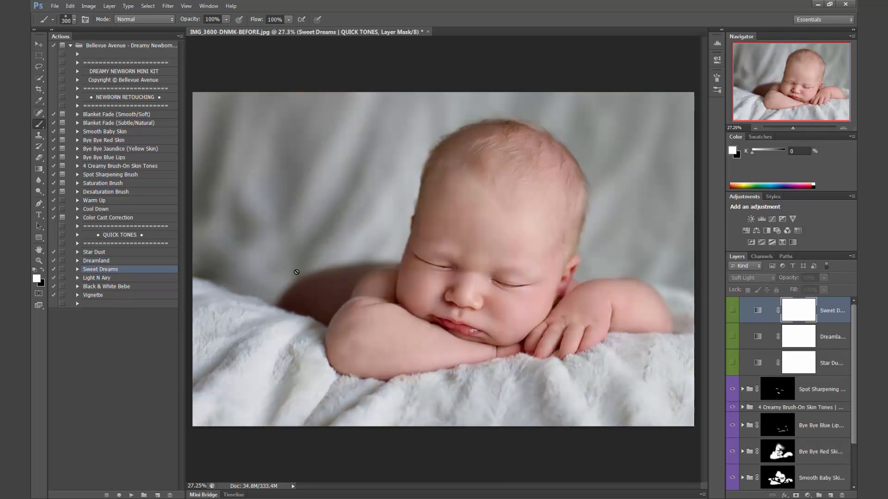
click(97, 278)
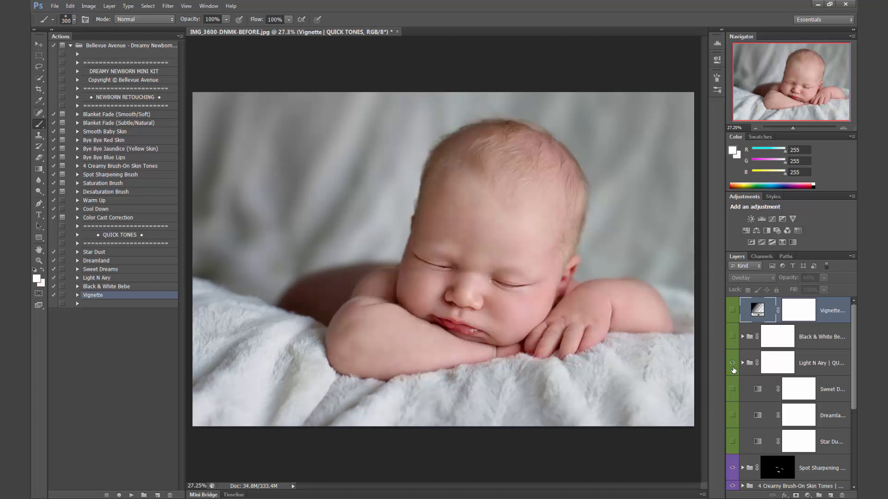
click(732, 389)
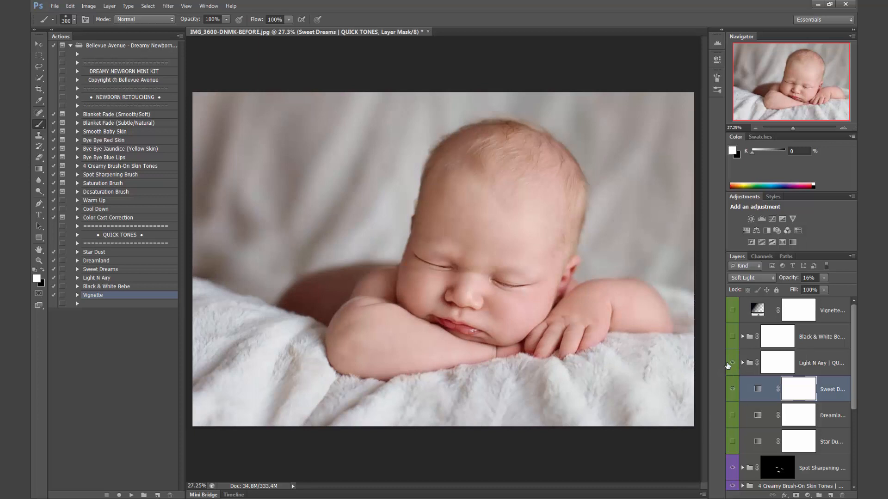
scroll(down, 3)
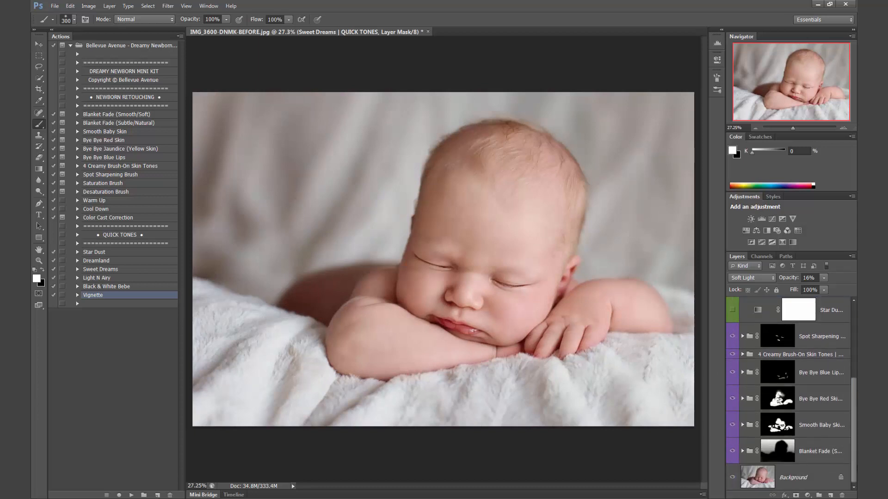